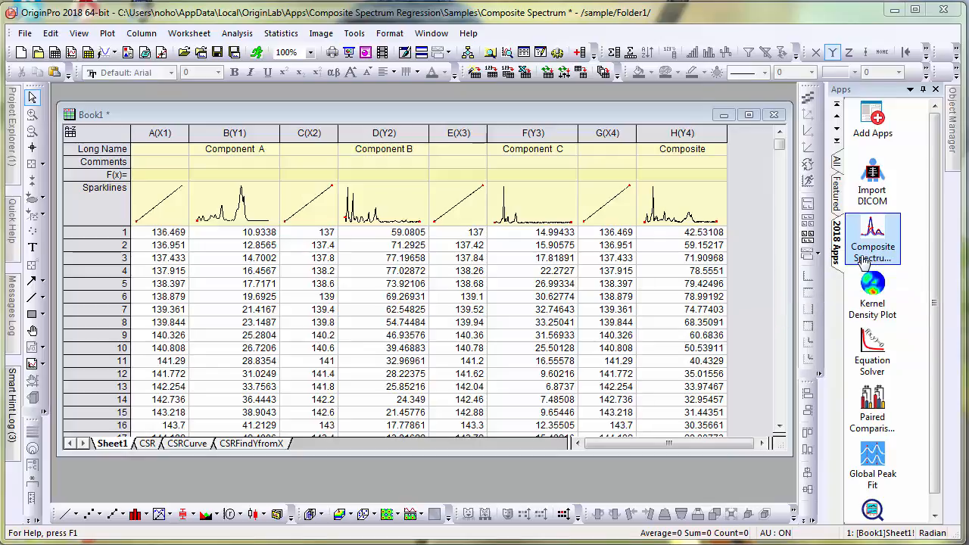
Step: Show the app's Samples folder and load the Composite Spectrum sample workbook
right_click(871, 239)
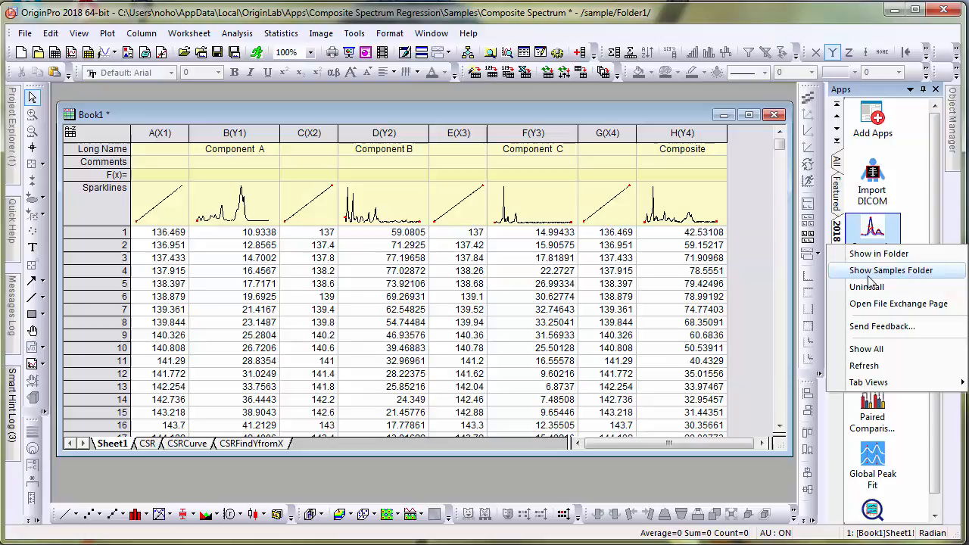
click(890, 270)
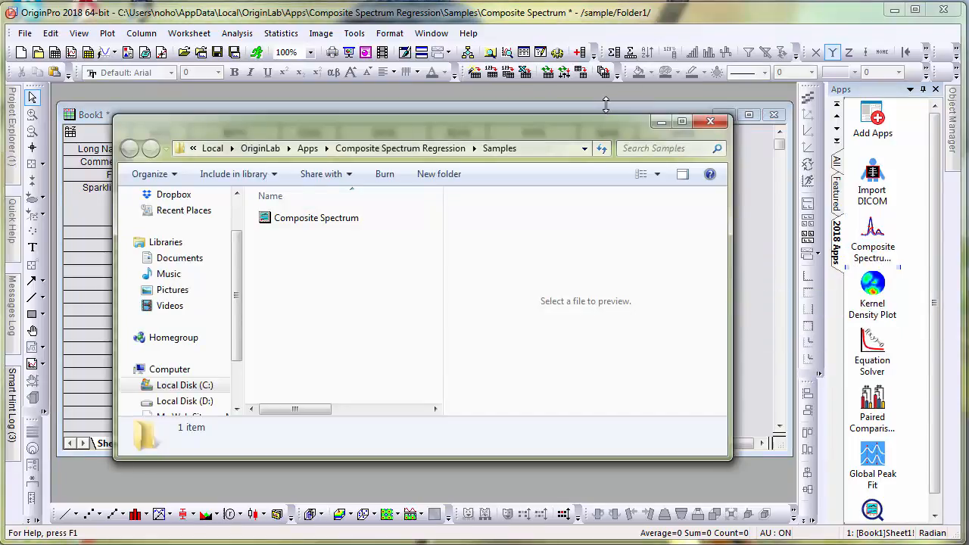
double_click(317, 218)
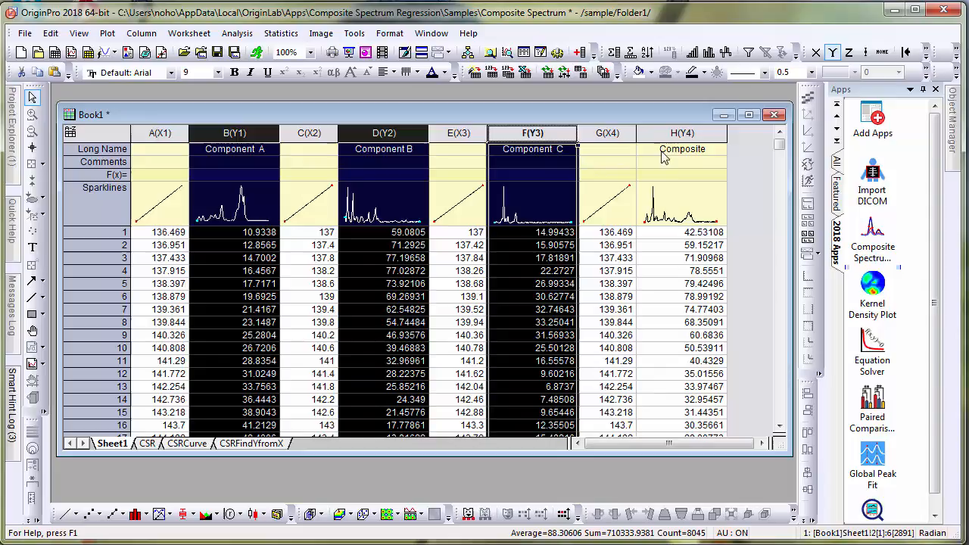
mouse_move(251, 178)
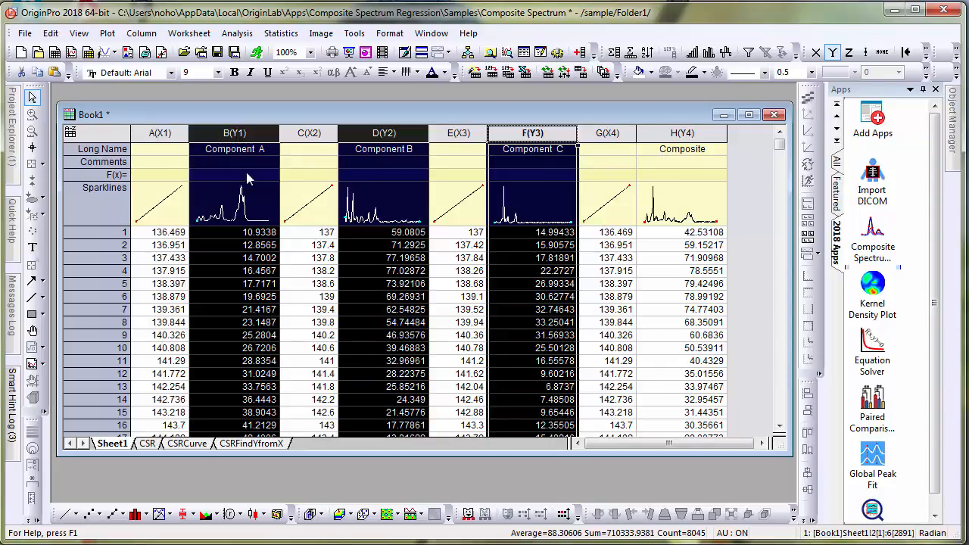
mouse_move(529, 196)
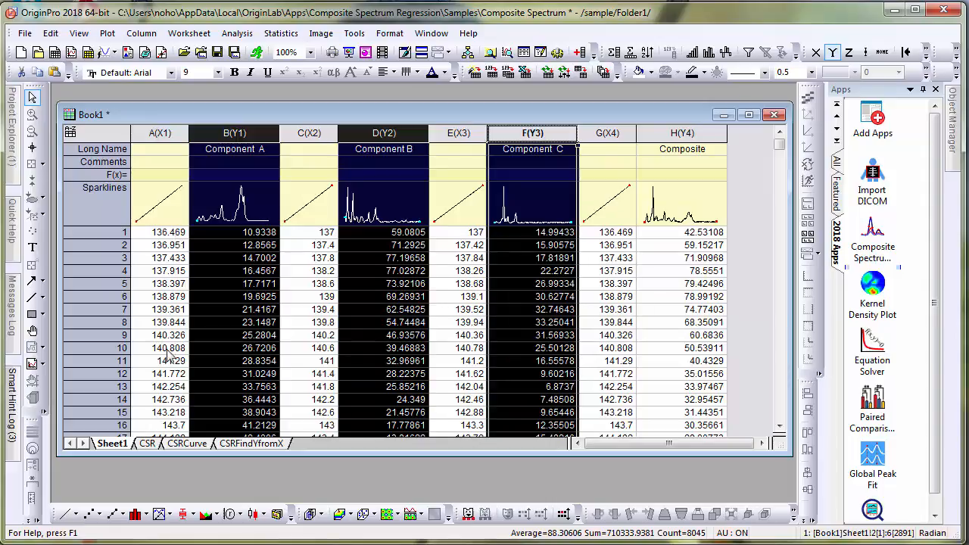
mouse_move(342, 339)
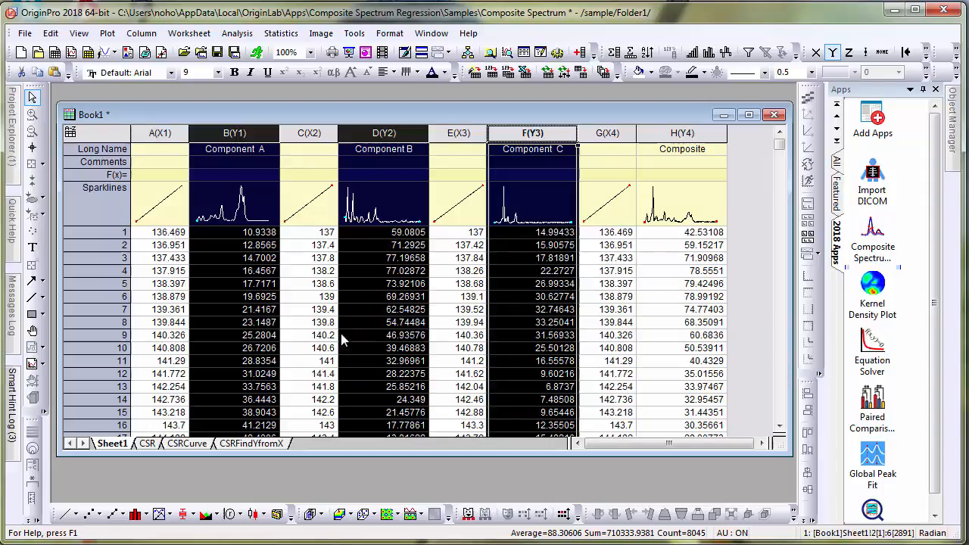
mouse_move(466, 352)
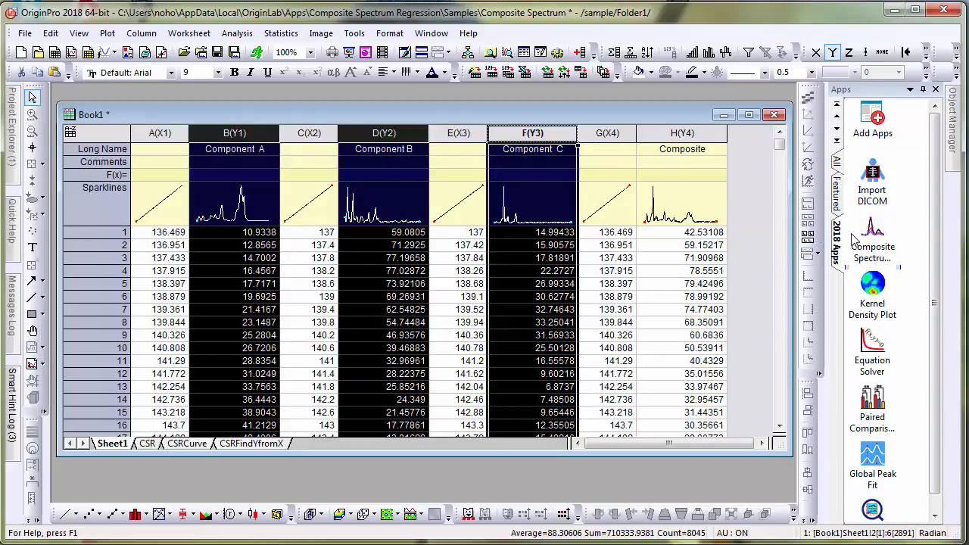
Step: Launch the Composite Spectrum app with Components A, B and C as individual spectra
click(872, 227)
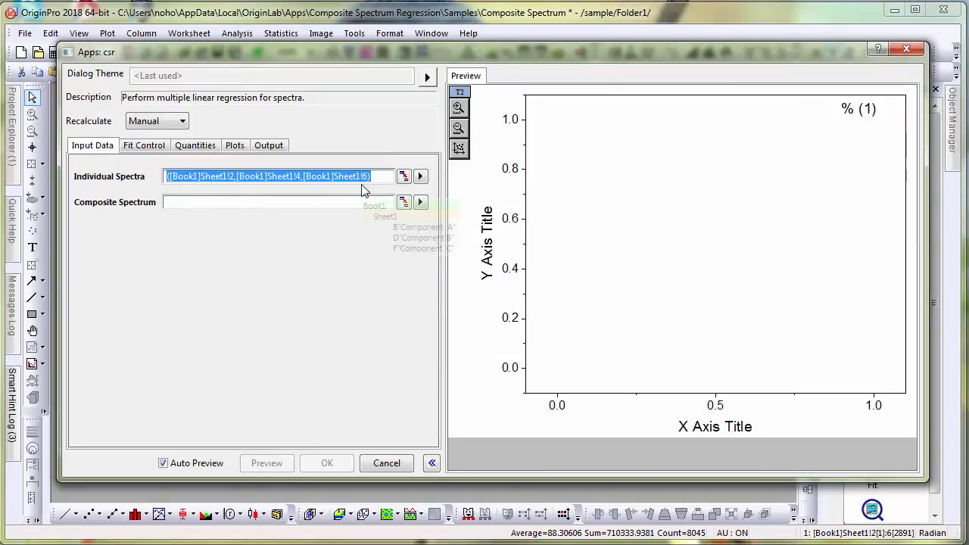
Step: Assign column H (Composite) as the composite spectrum, previewing composite and fitted curves
click(420, 203)
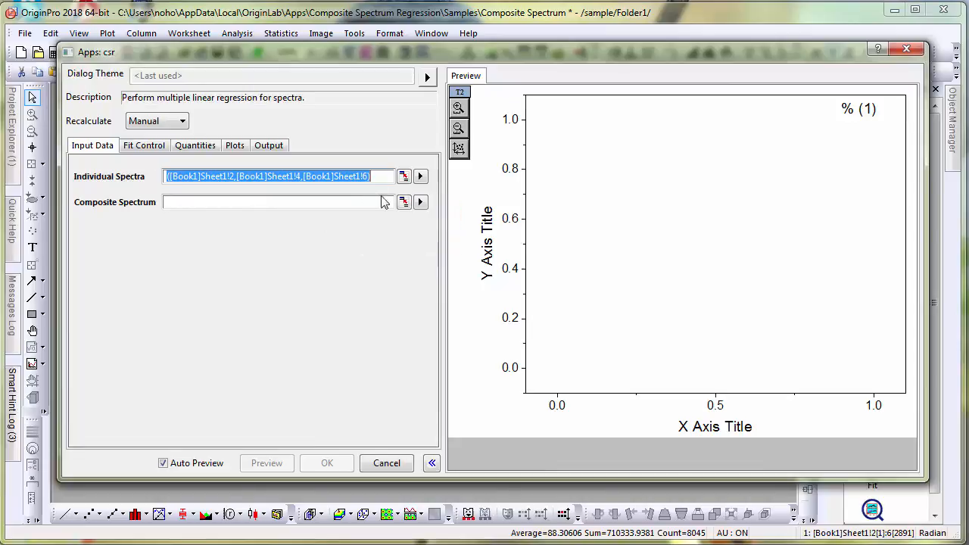
click(403, 201)
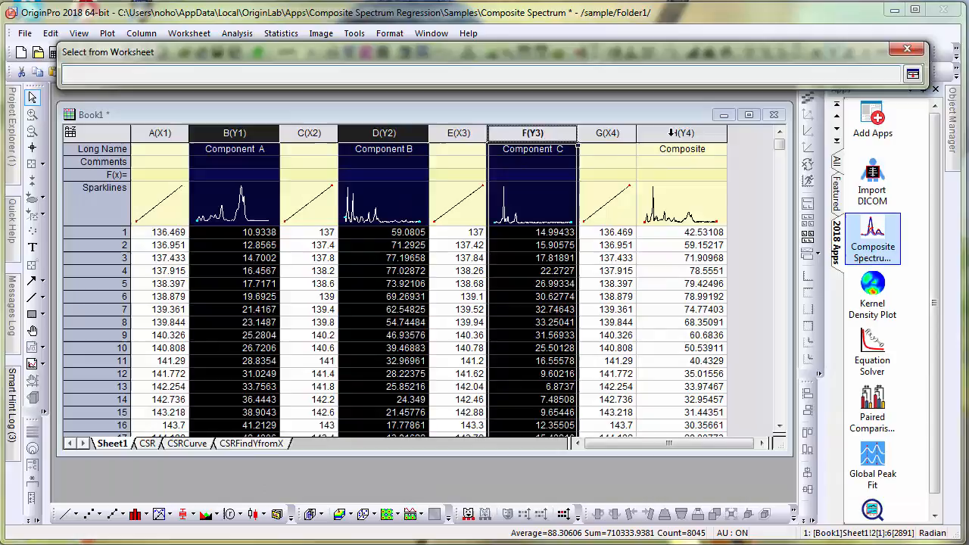
click(681, 133)
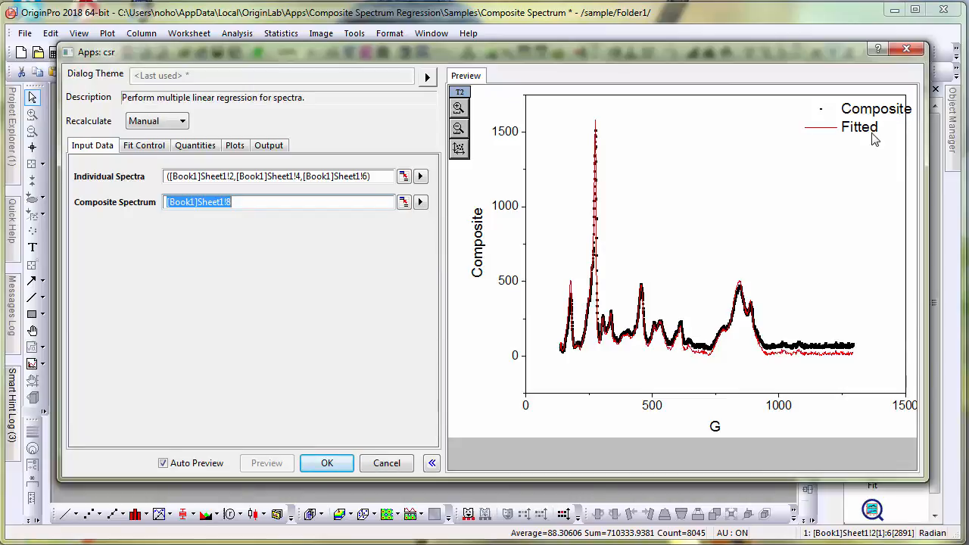
mouse_move(687, 113)
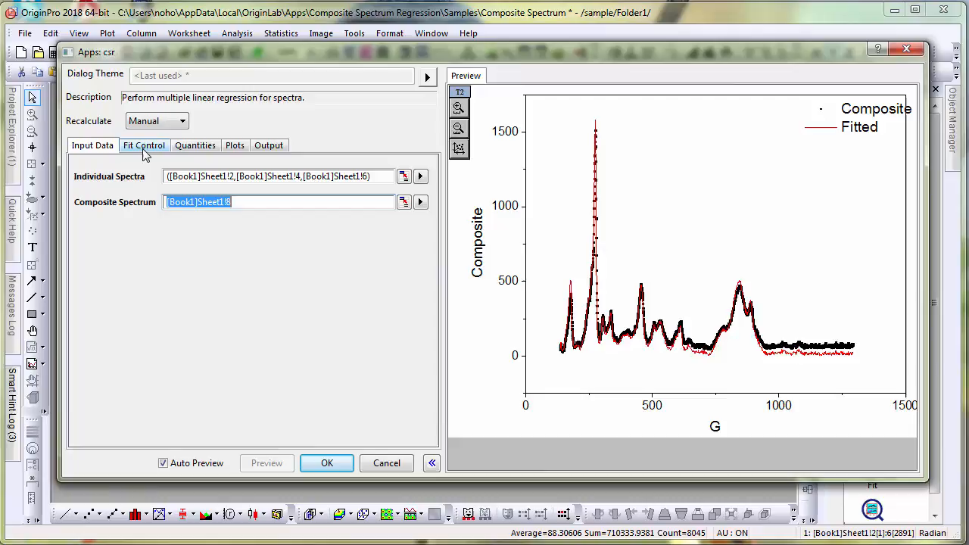
click(144, 146)
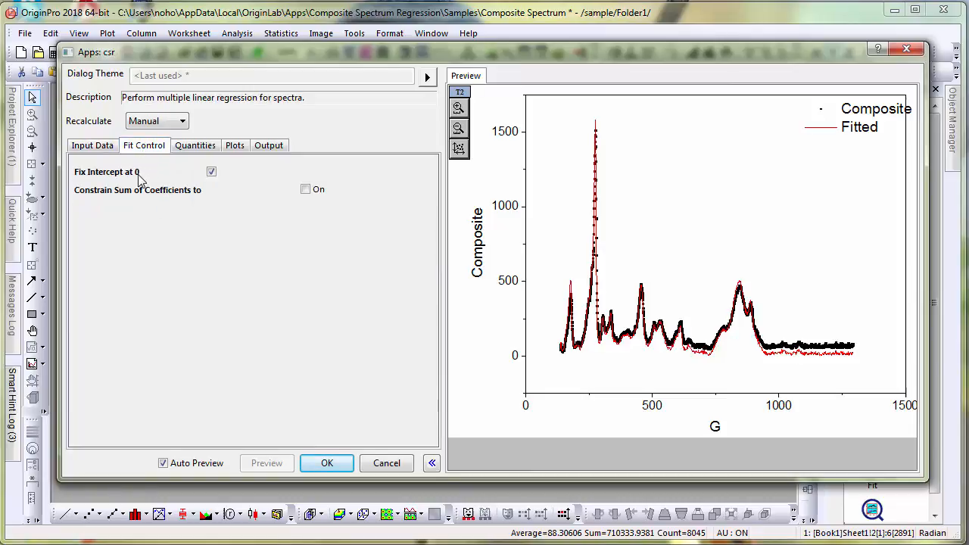
mouse_move(189, 179)
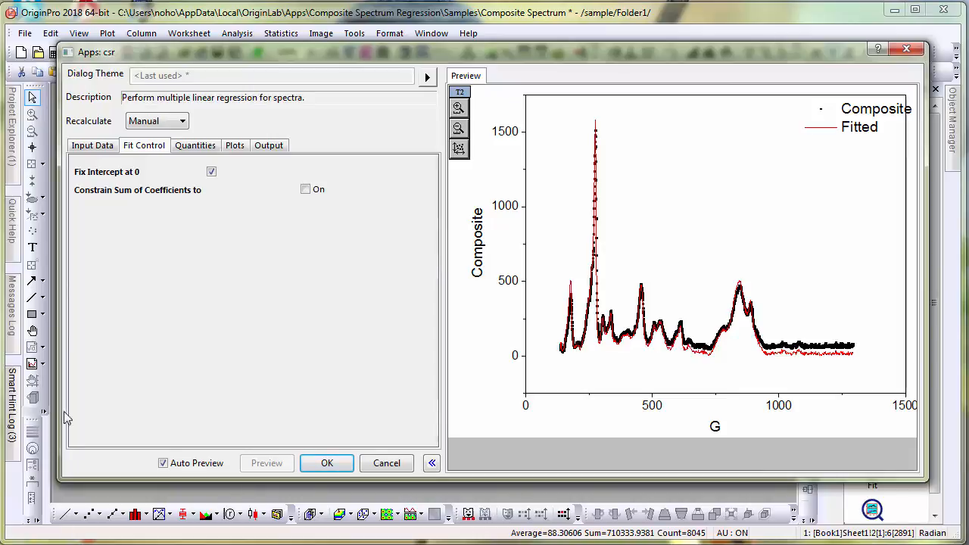
mouse_move(118, 203)
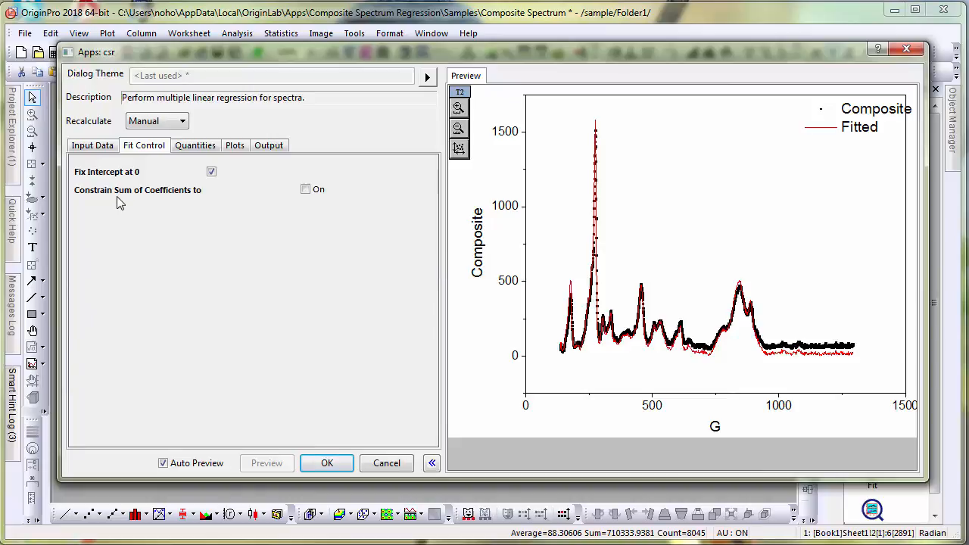
mouse_move(146, 203)
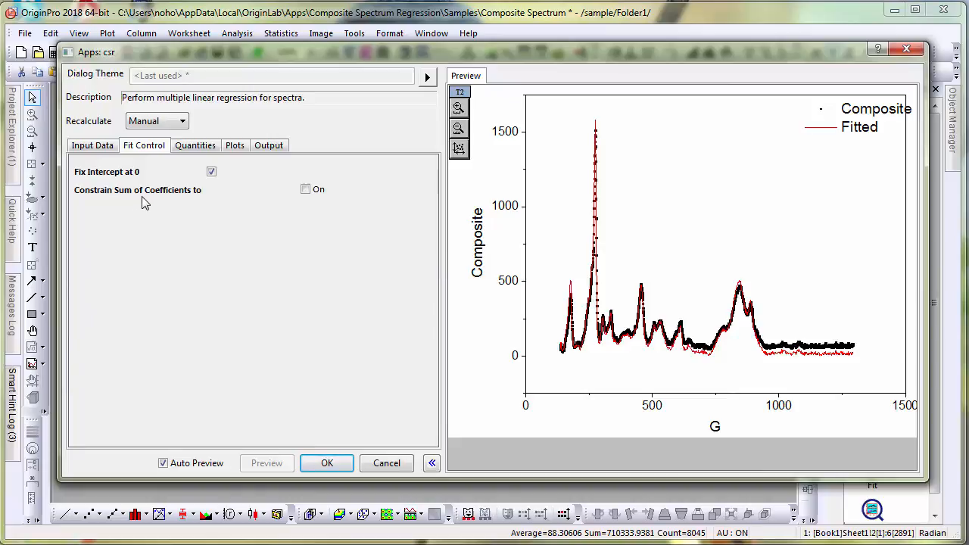
mouse_move(279, 204)
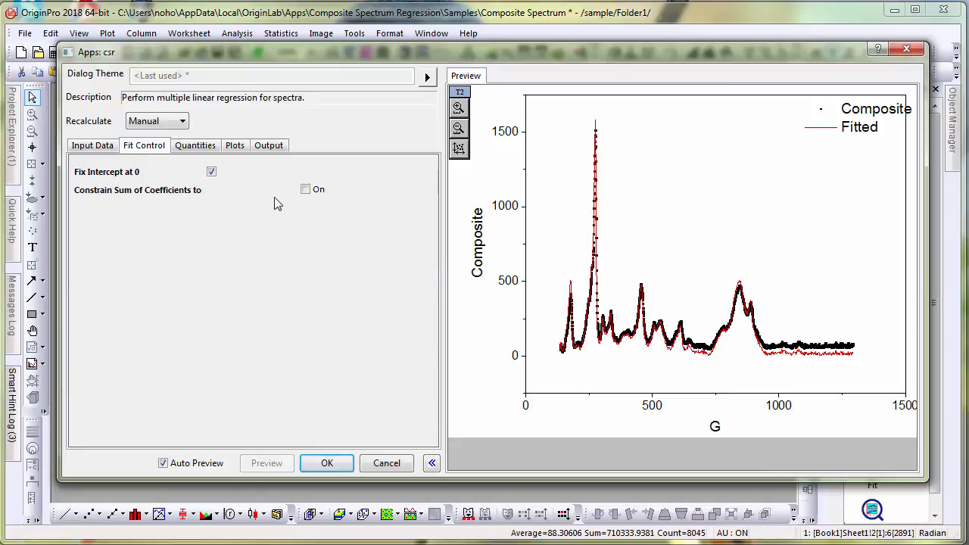
Step: Constrain the sum of coefficients to 2 and run the regression to create the report
click(306, 188)
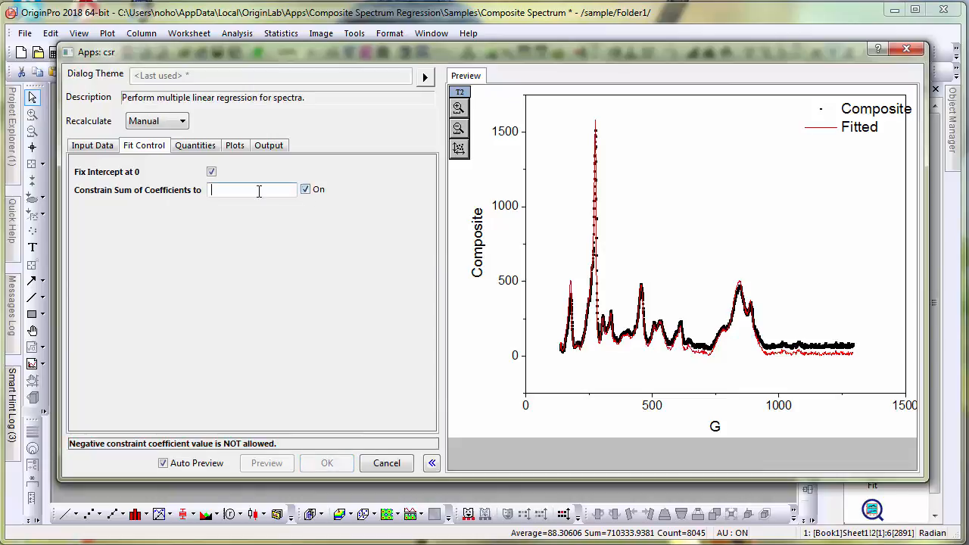
text(2)
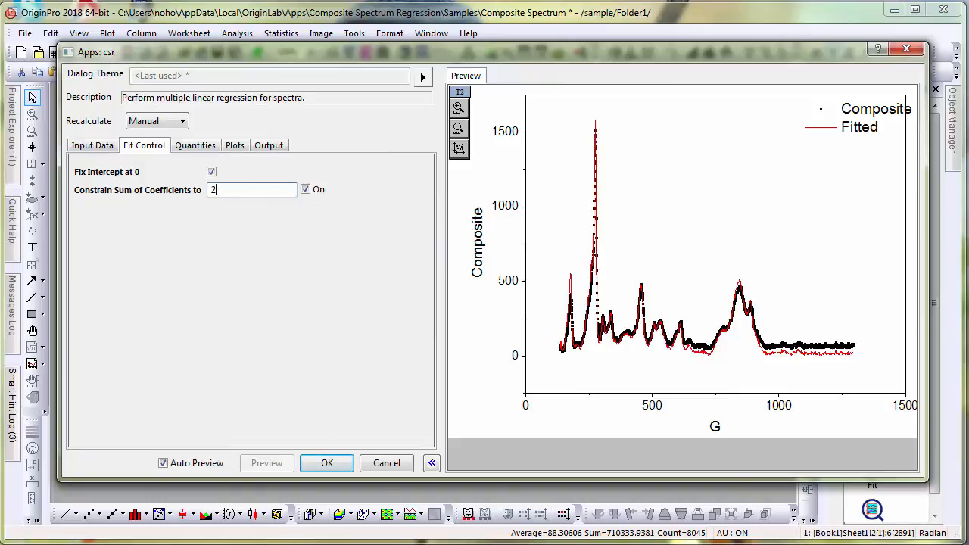
click(327, 464)
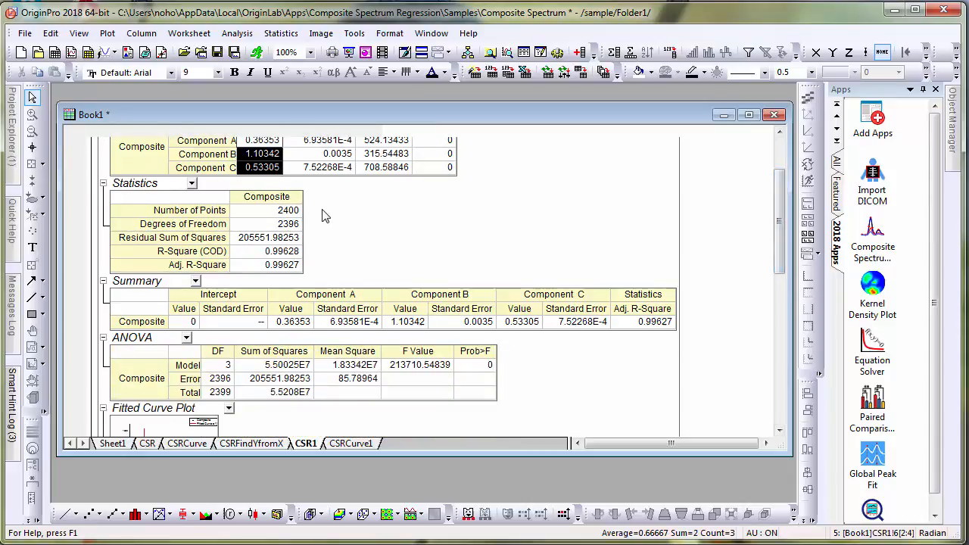
mouse_move(304, 260)
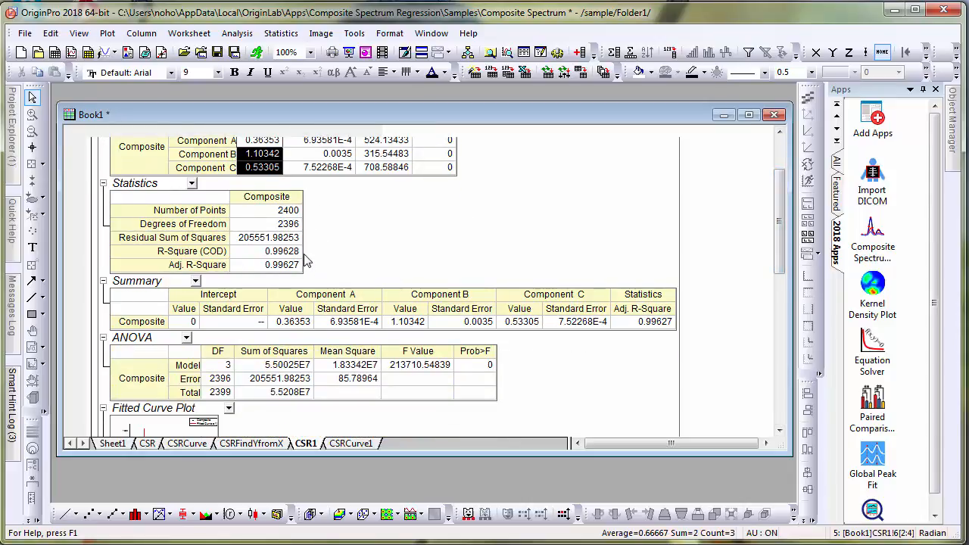
mouse_move(848, 230)
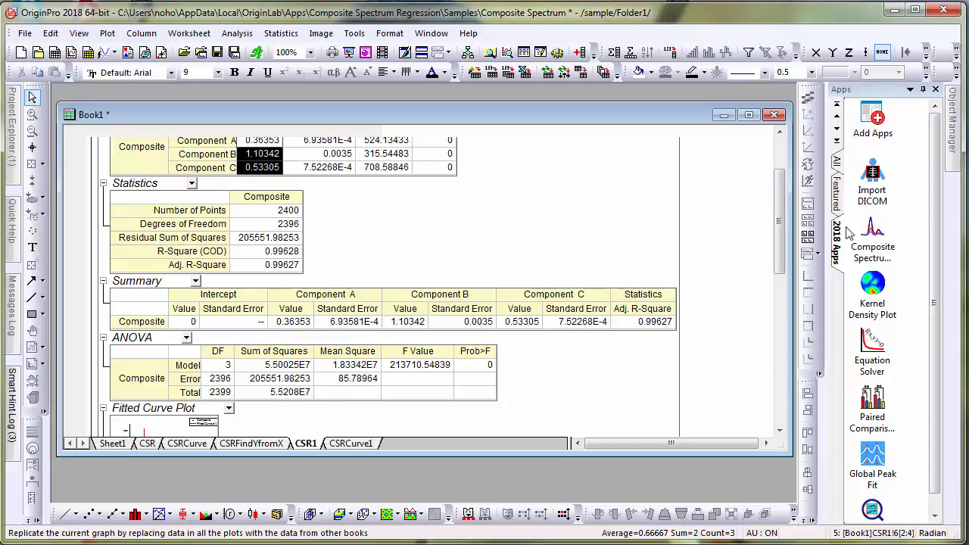
Step: Scroll the CSR1 report through the fitted curve, residual and partial leverage plots
scroll(down, 3)
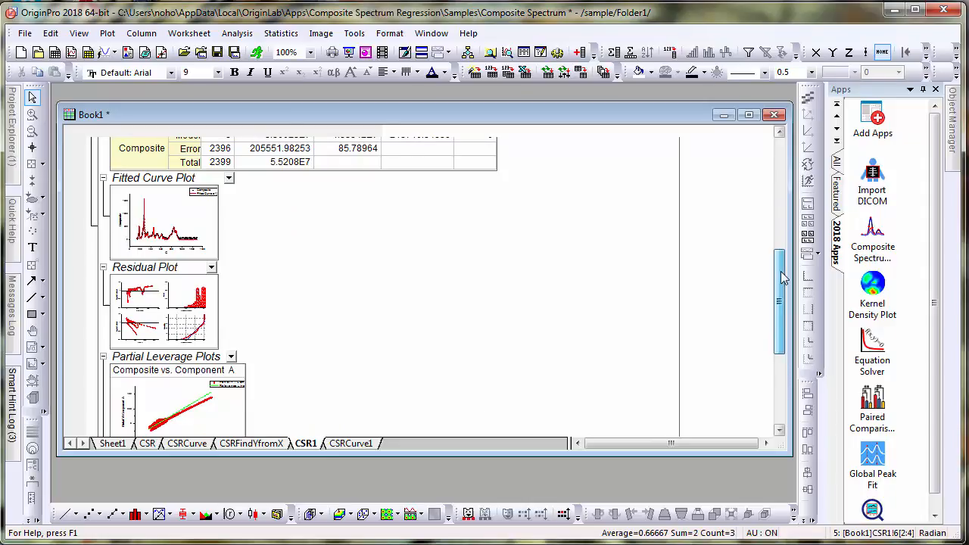
scroll(down, 3)
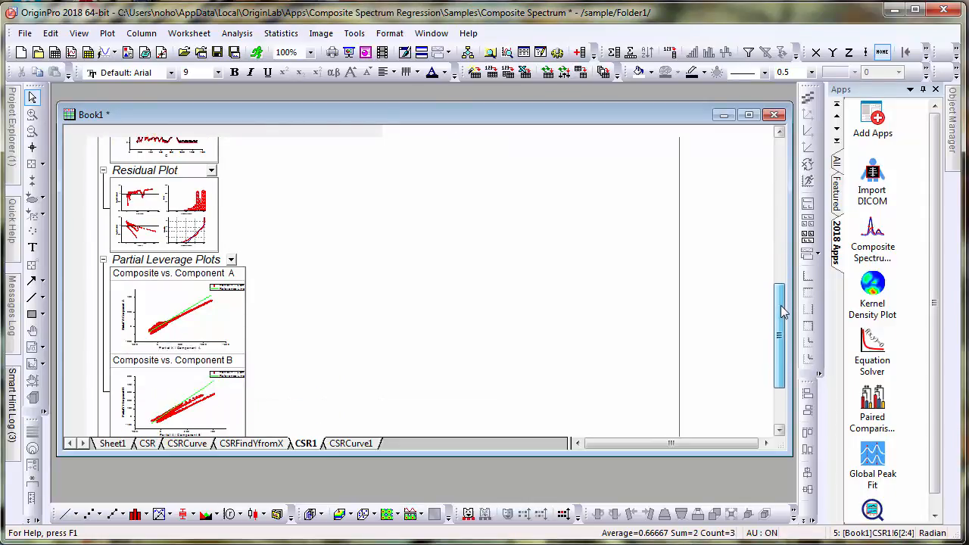
scroll(down, 3)
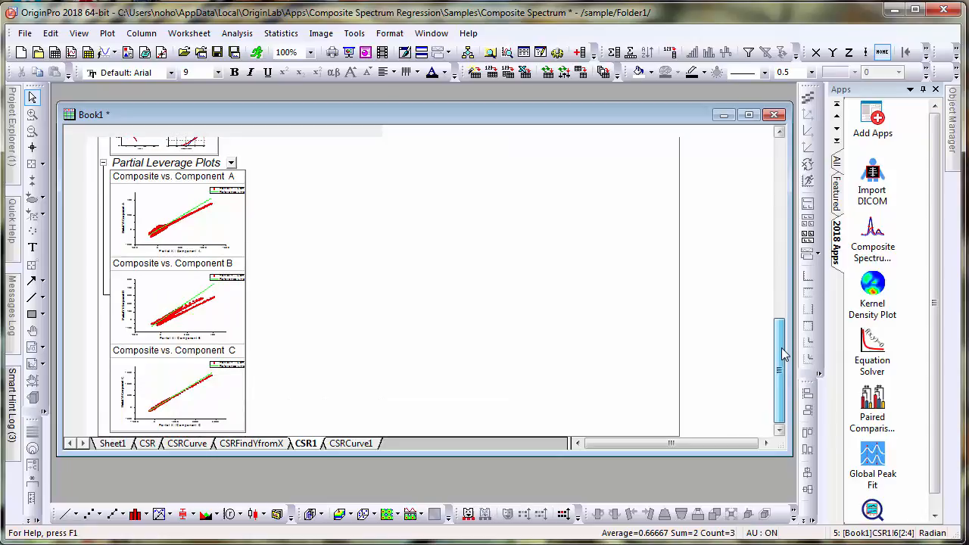